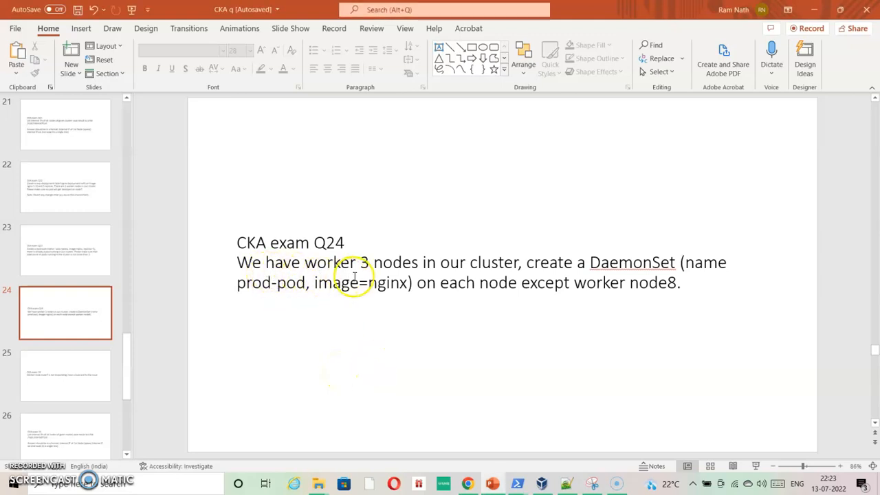
mouse_move(419, 274)
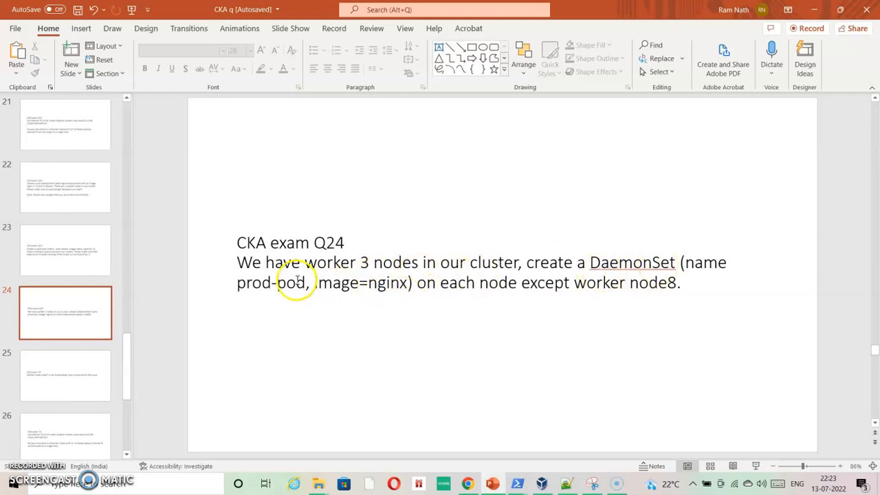
Review the CKA Q24 DaemonSet question, highlighting 'nginx' and 'node8', then switch to the terminal.
double_click(387, 283)
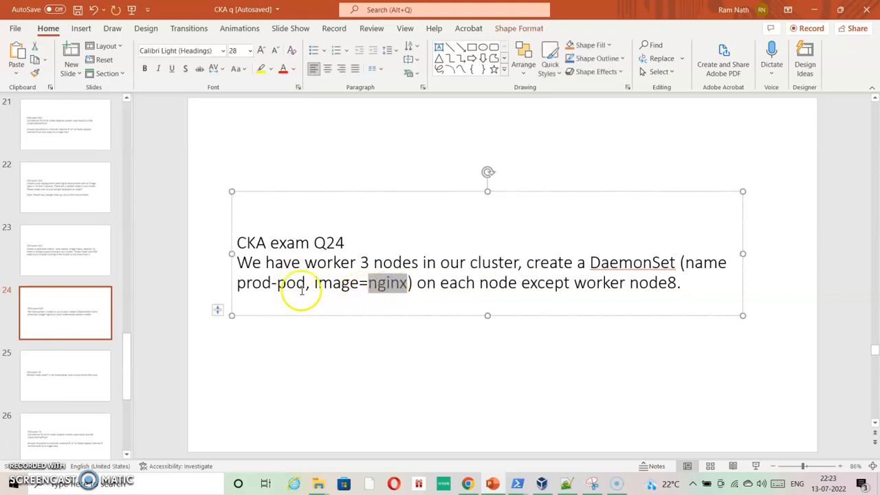
mouse_move(470, 317)
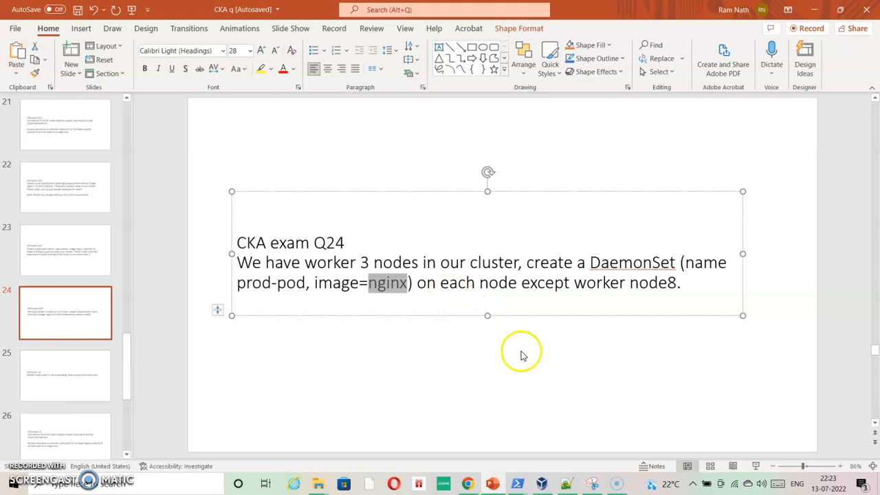
mouse_move(621, 333)
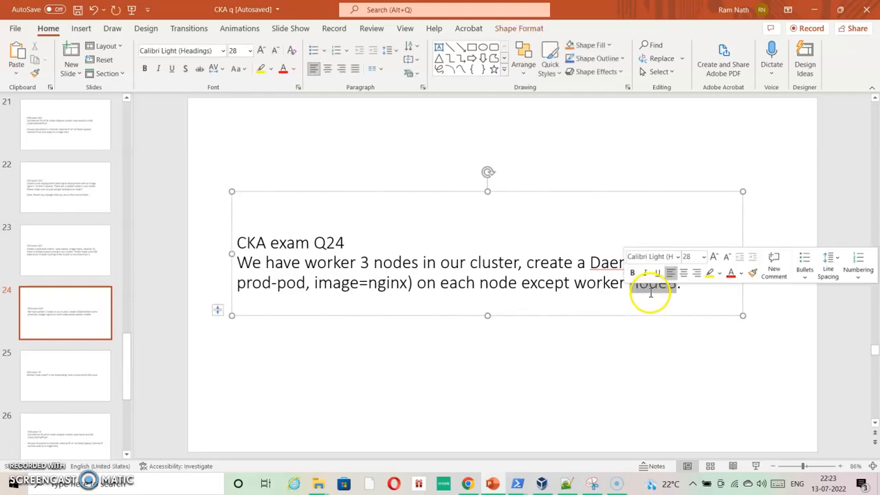
left_click(582, 342)
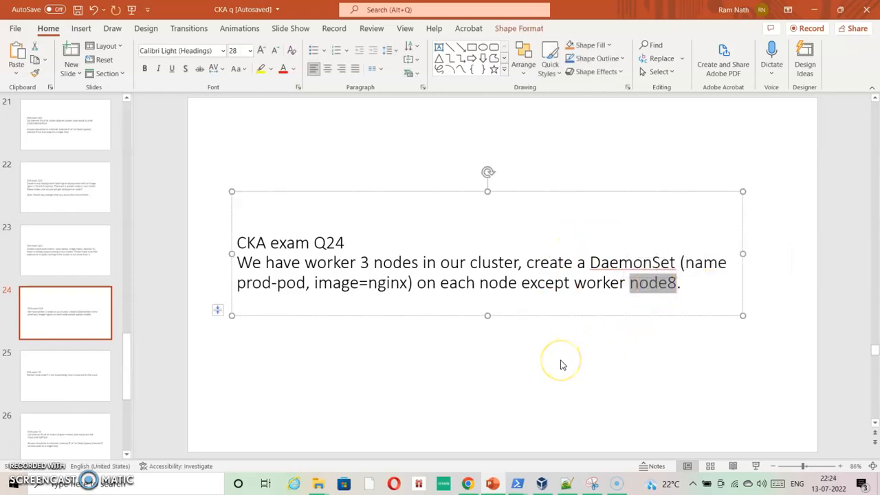
key("alt+tab")
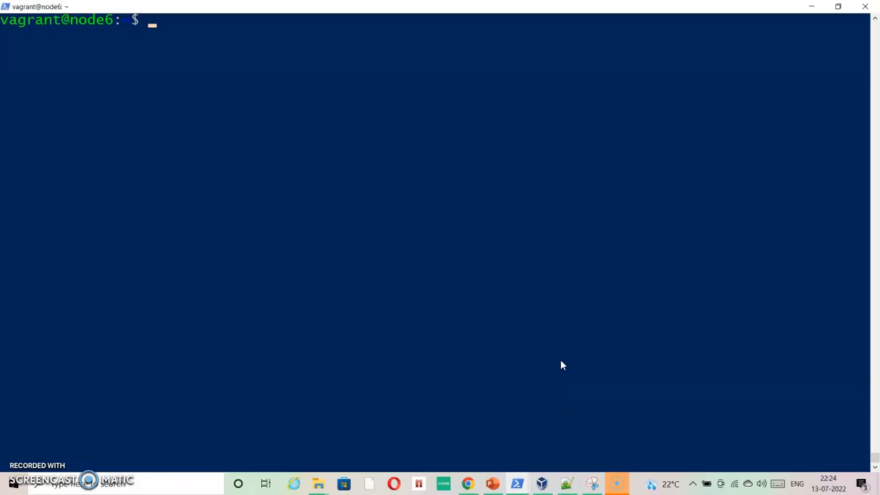
Create the alias g=kubectl and list the nodes, confirming node6 through node9 are Ready.
type("g get")
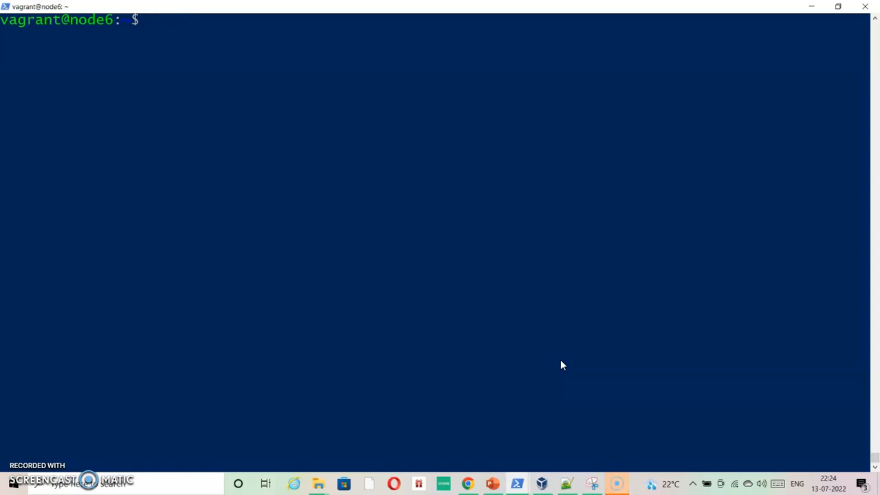
type("alias g")
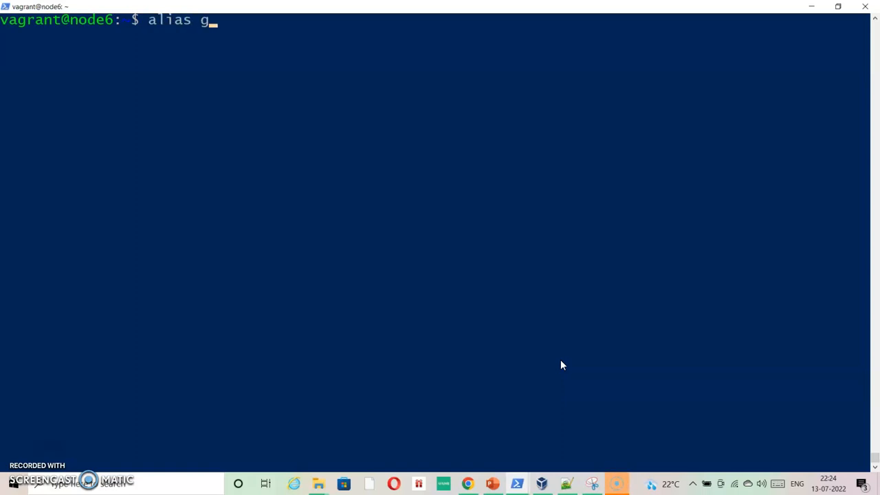
type("=kubect;l")
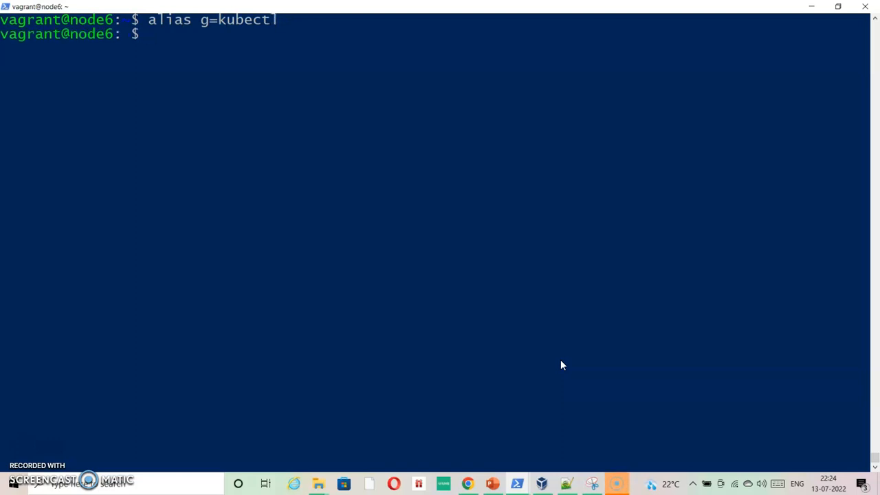
type("g get nodes")
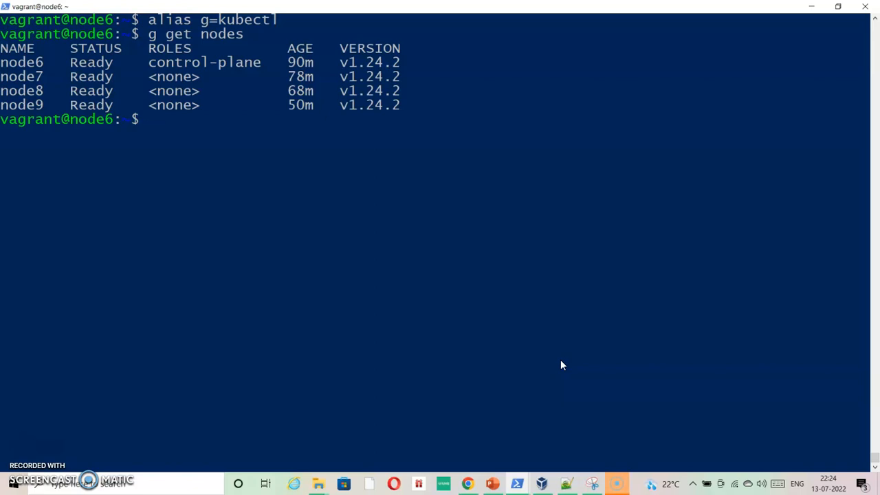
Loop 'g describe node' over nodes 6–9, grepping for taints; only node6 is tainted.
type("for i")
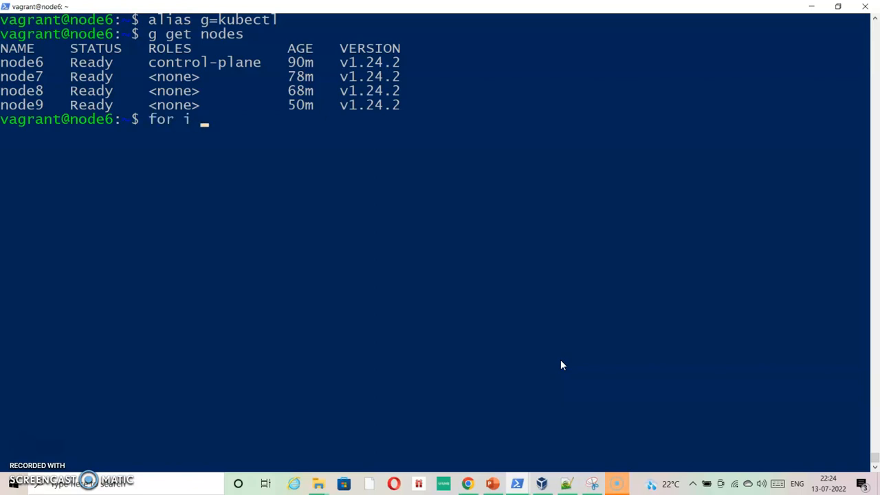
type("in 6")
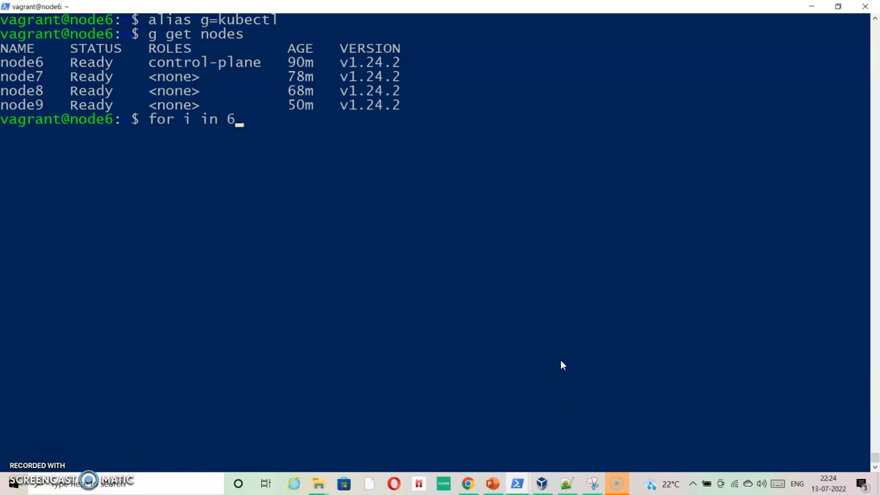
type("7 8 9")
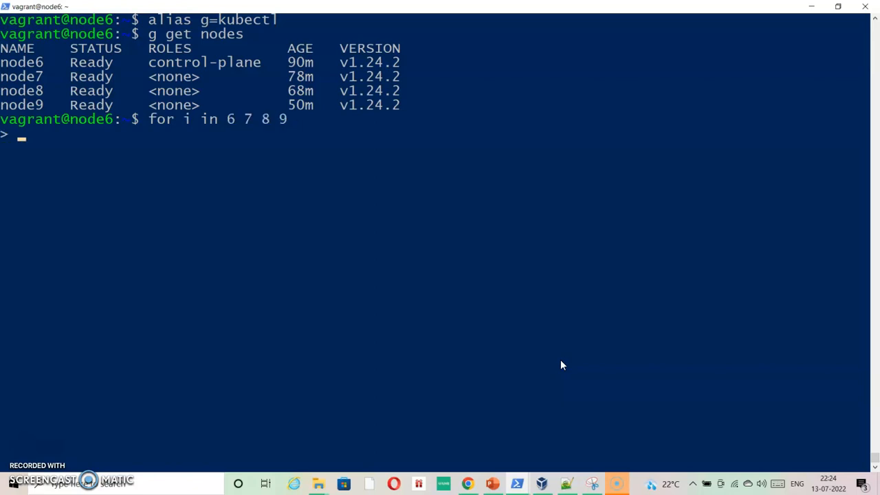
type("do g")
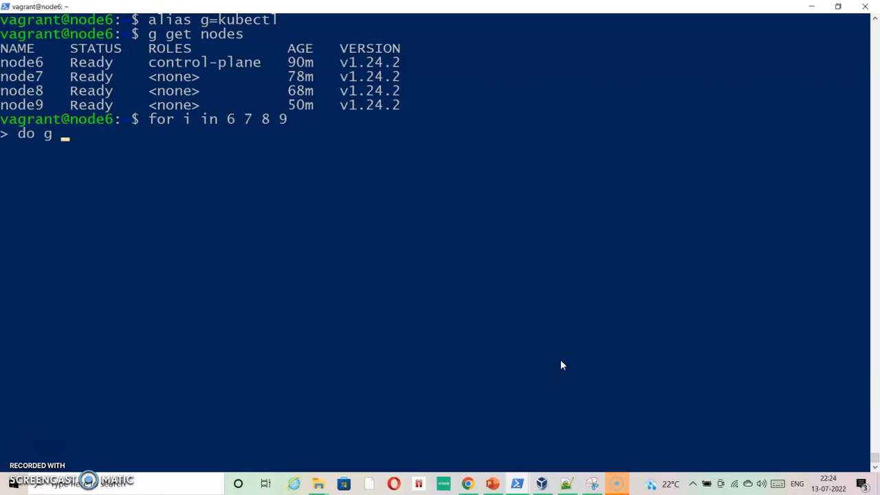
type("desc")
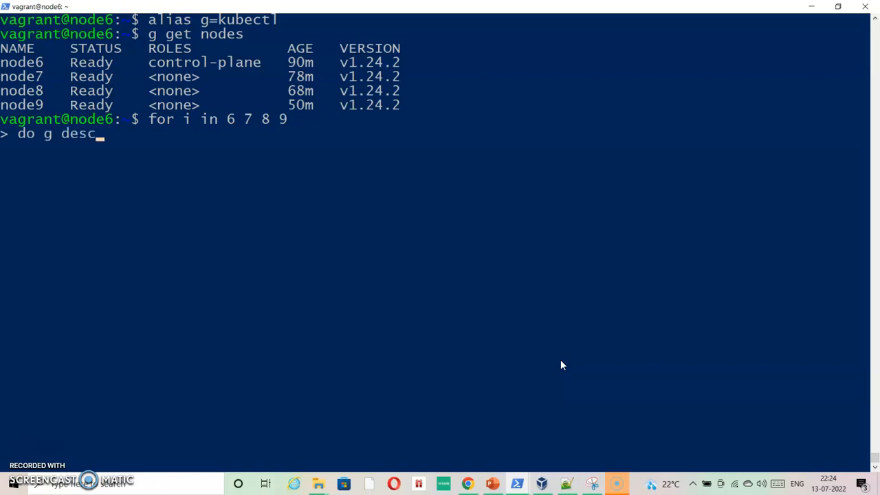
type("ribe n")
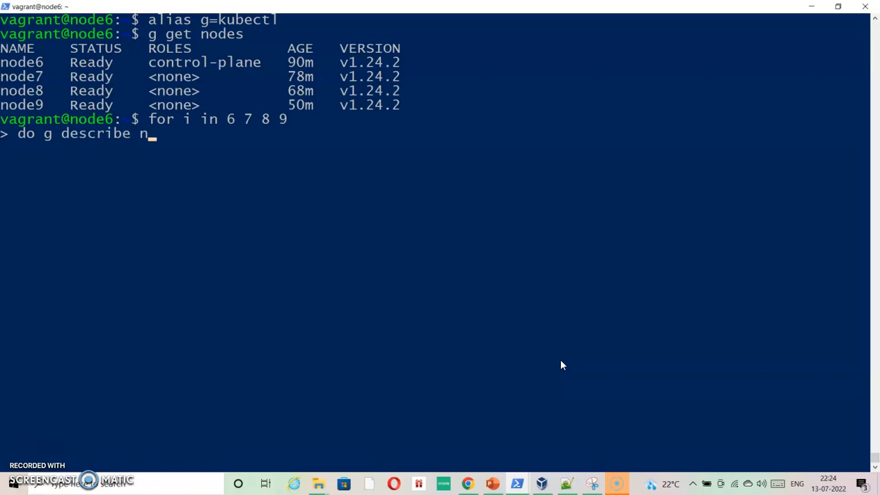
type("ode node")
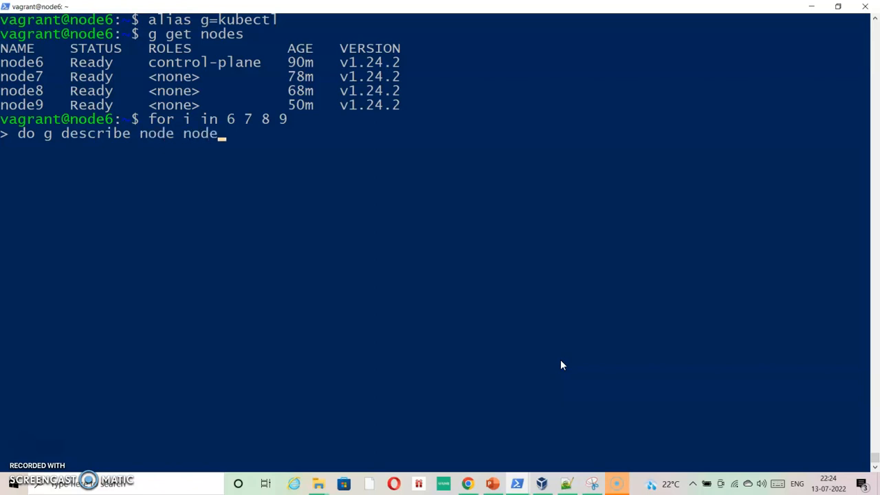
type("$i")
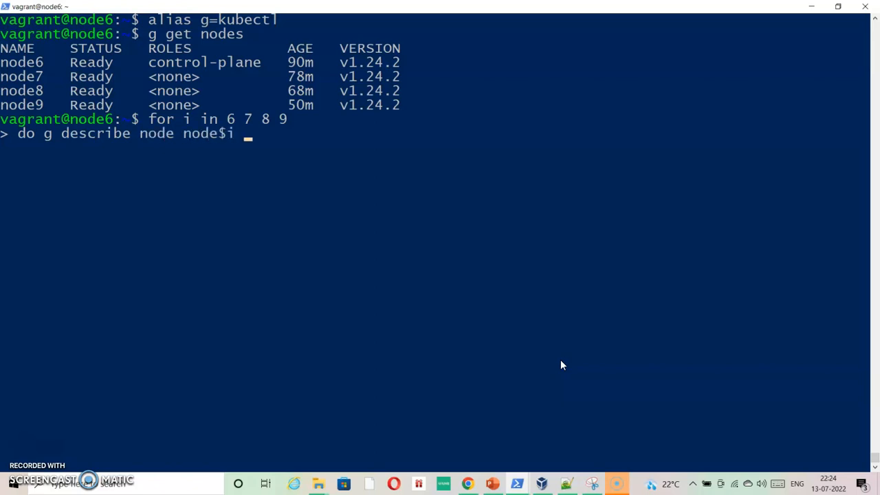
type("|gre")
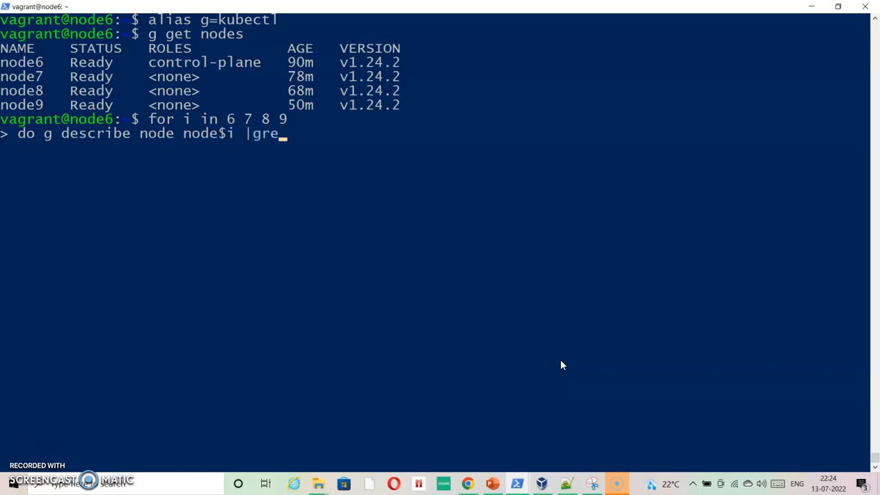
type("p -i tai")
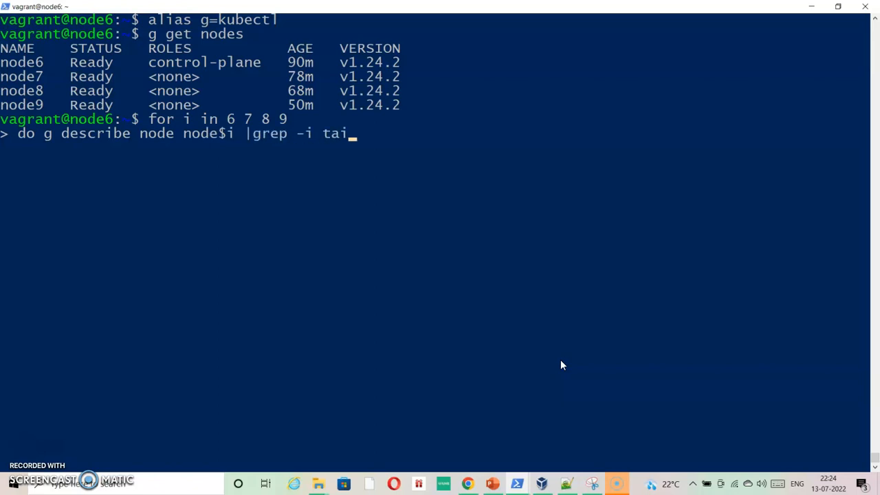
type("nt")
type("done")
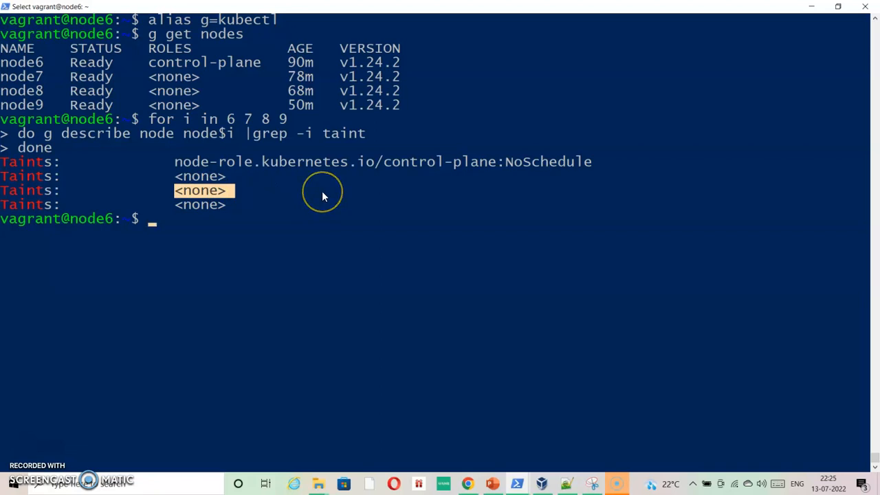
mouse_move(323, 196)
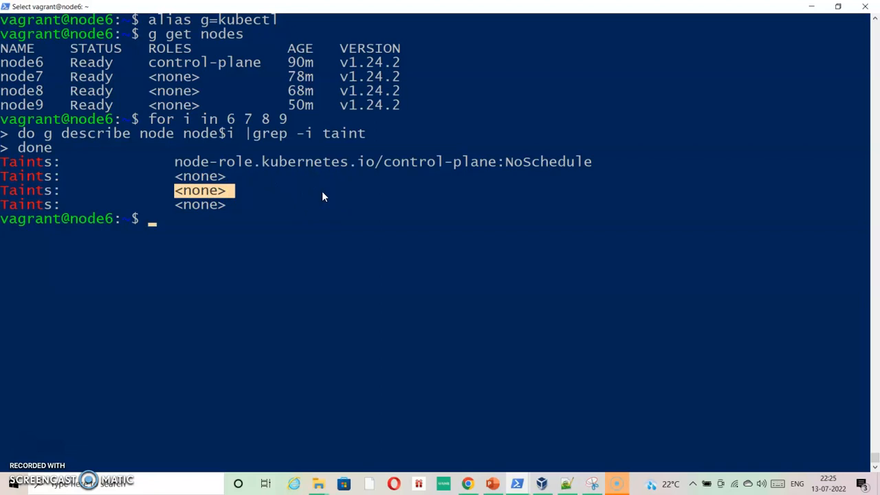
type("g taint")
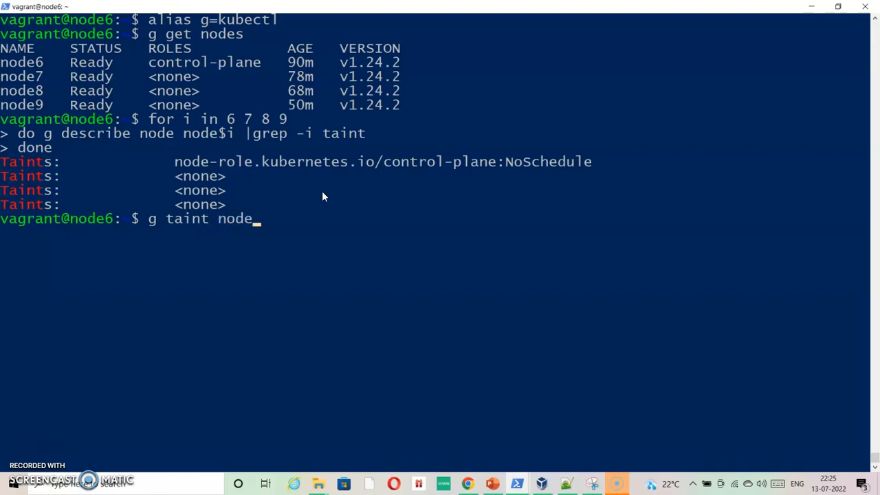
Taint node8 with env=uat:NoSchedule and clear the terminal screen.
type("node8")
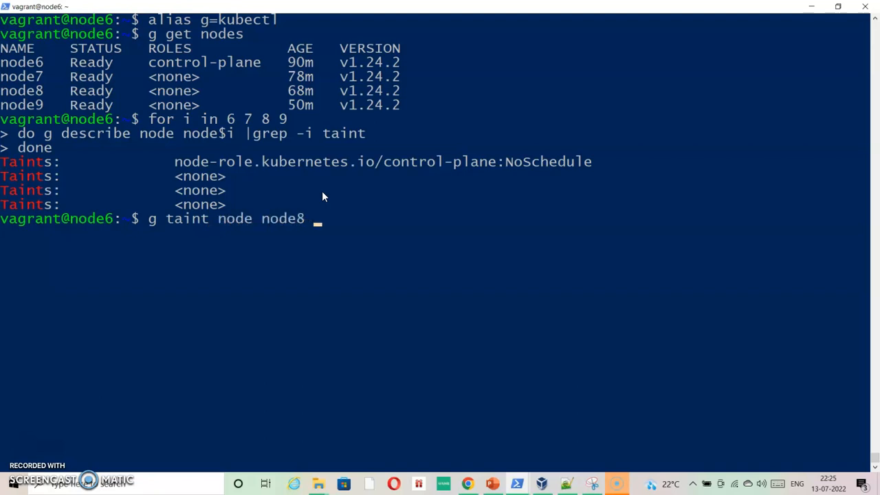
type("env:")
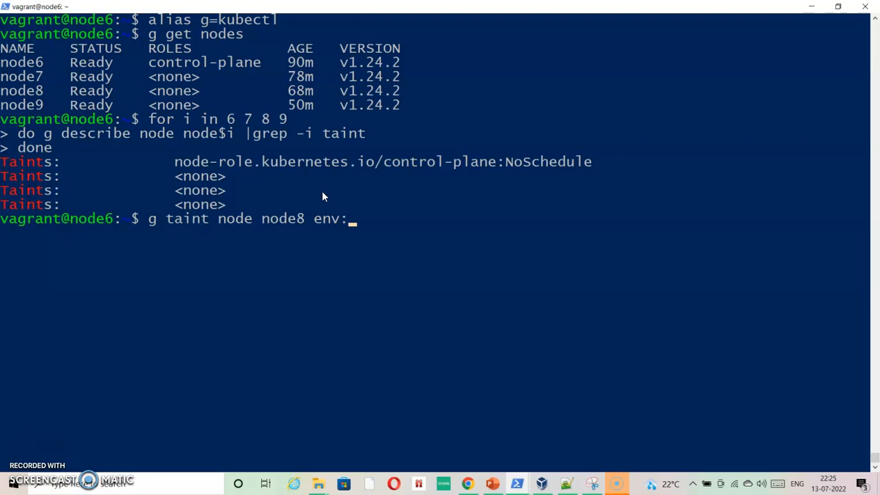
type("uat")
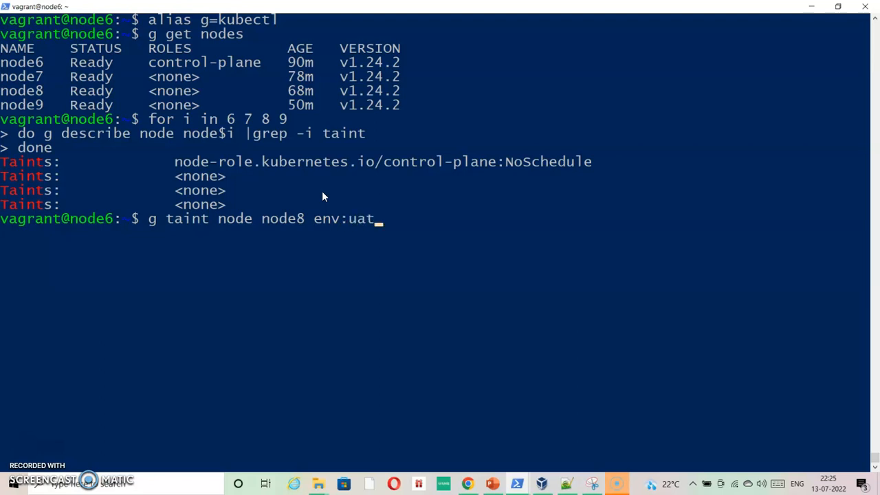
key("BackSpace")
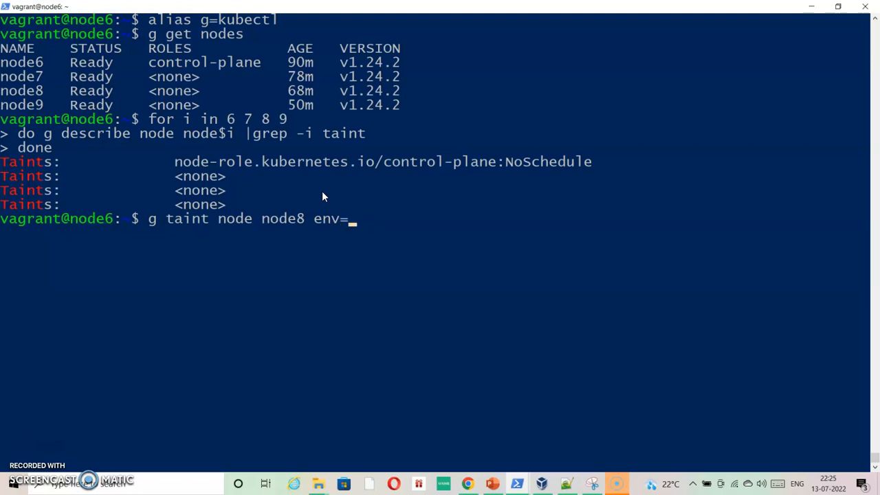
type("uat")
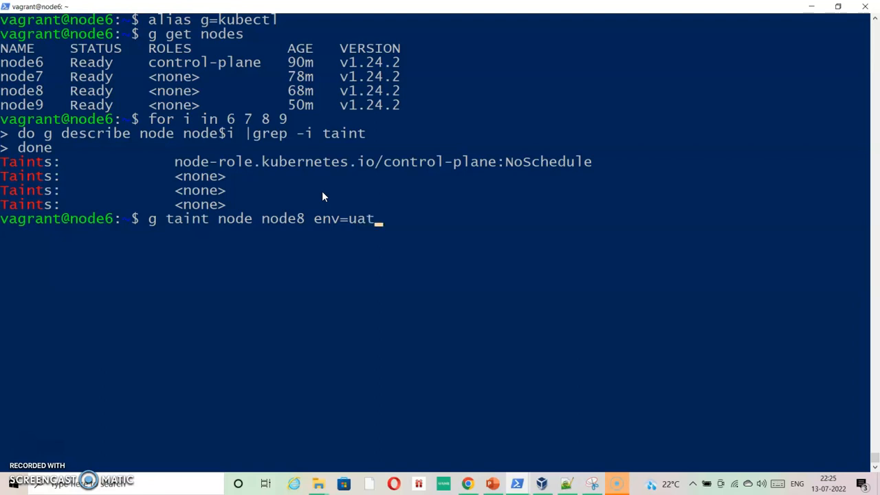
type(":No")
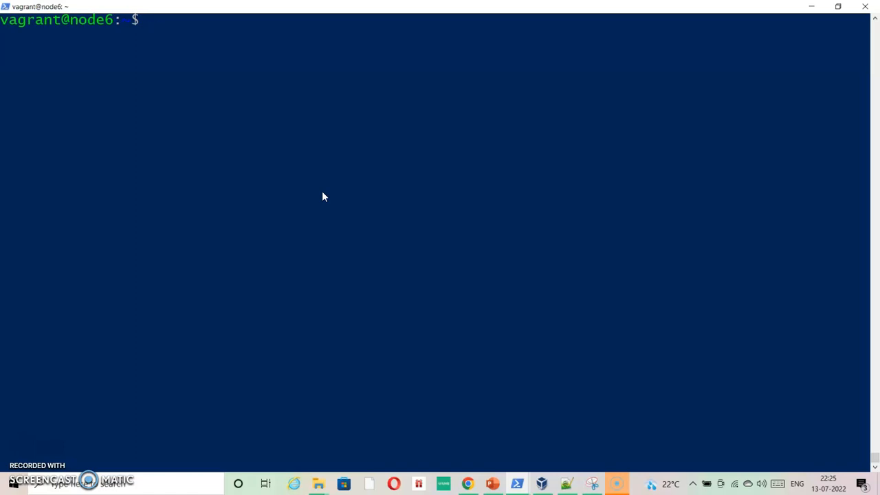
Generate a client dry-run prod-pod nginx Deployment YAML and tee it into prod-pod.yaml.
type("g")
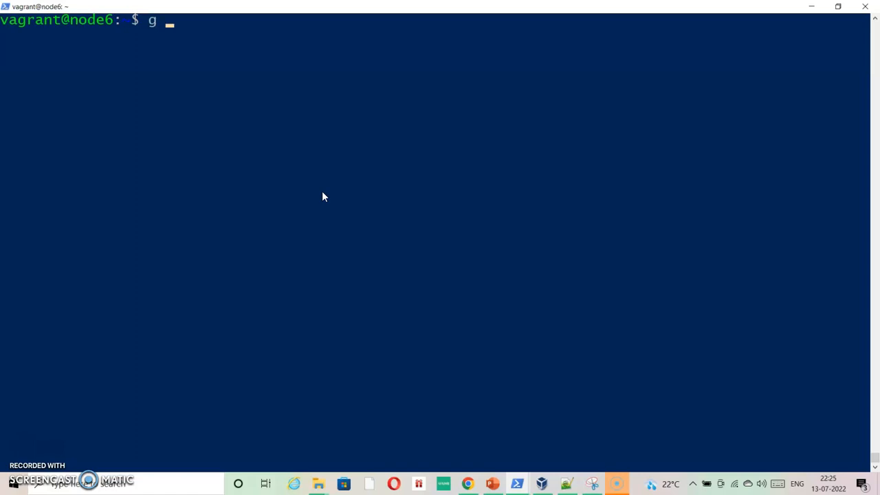
type("c")
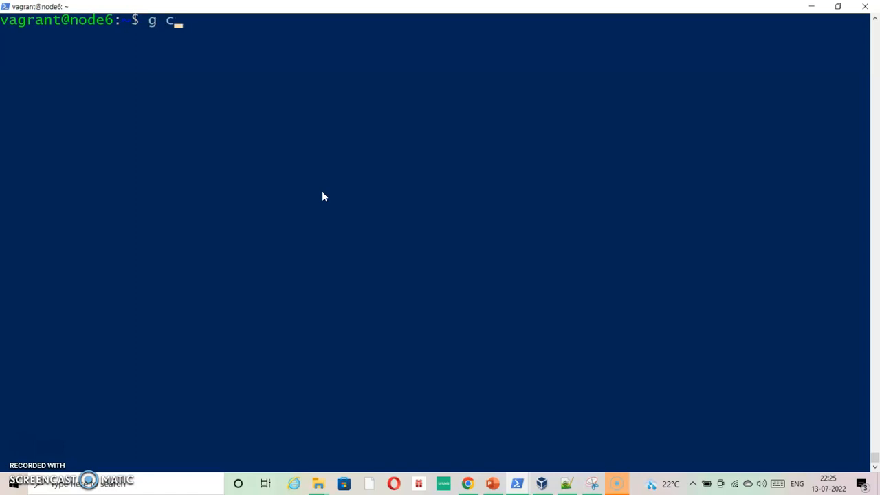
type("reate")
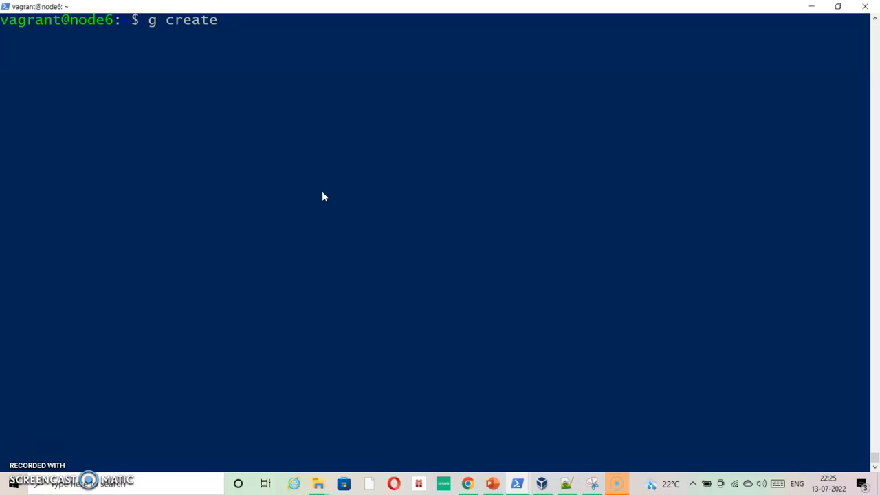
type("deployme")
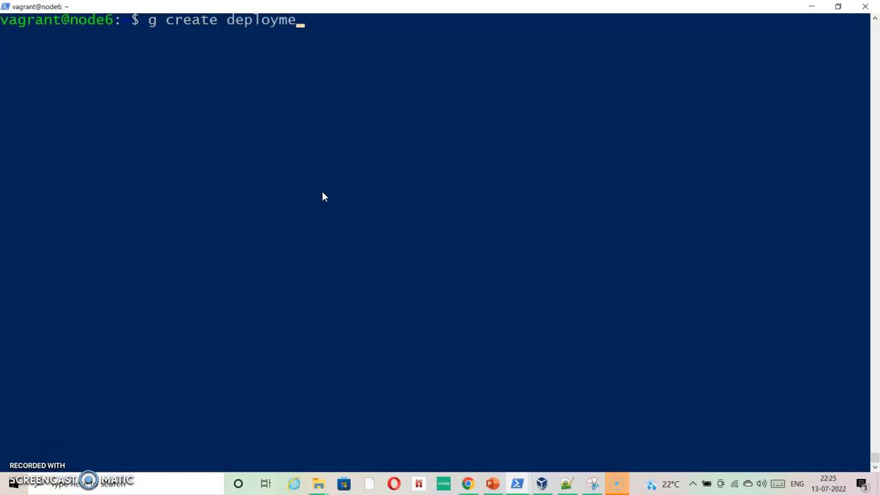
type("nt")
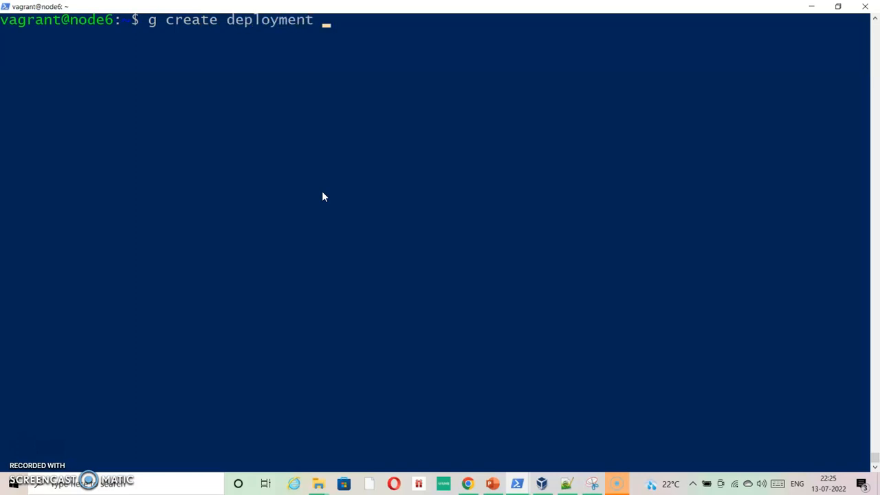
type("prod-p")
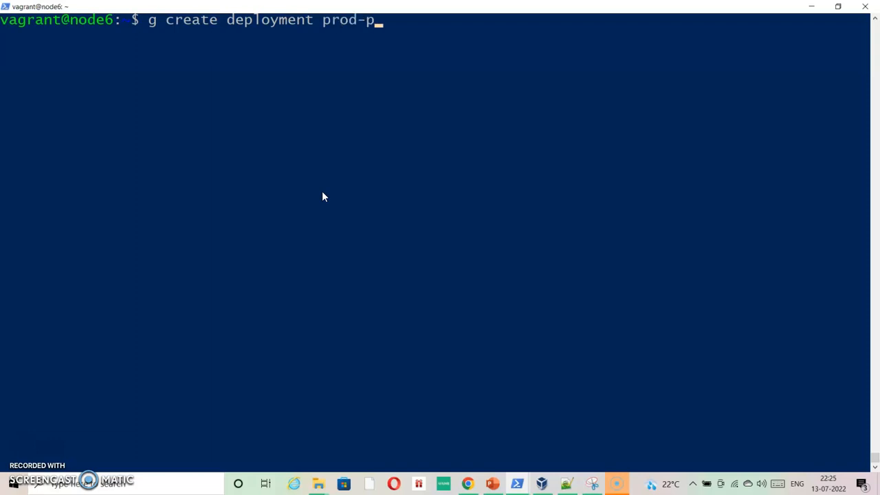
type("od --")
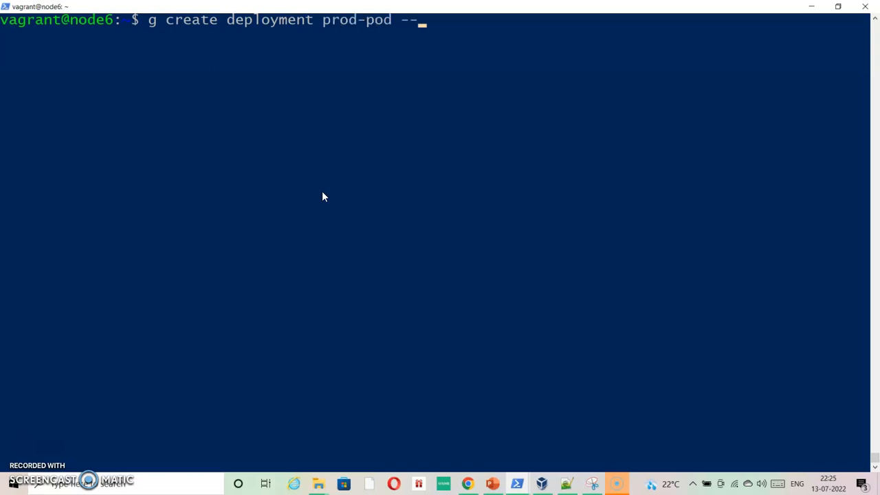
type("image=")
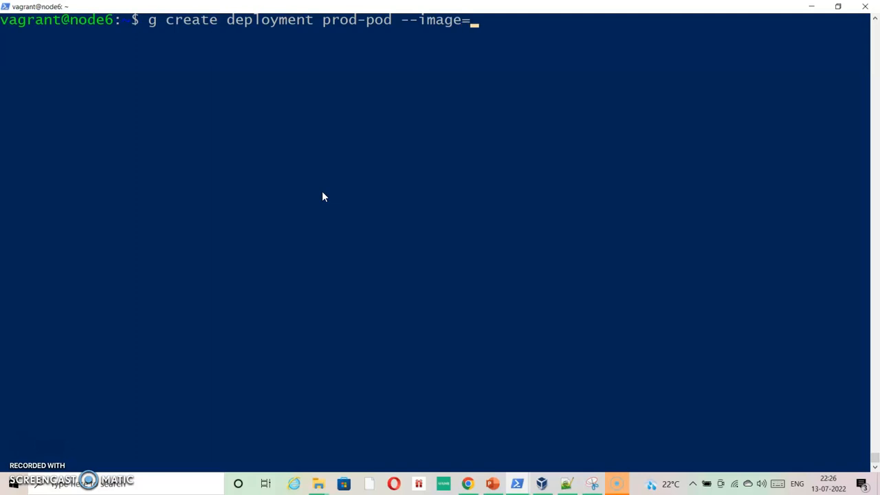
type("nginx")
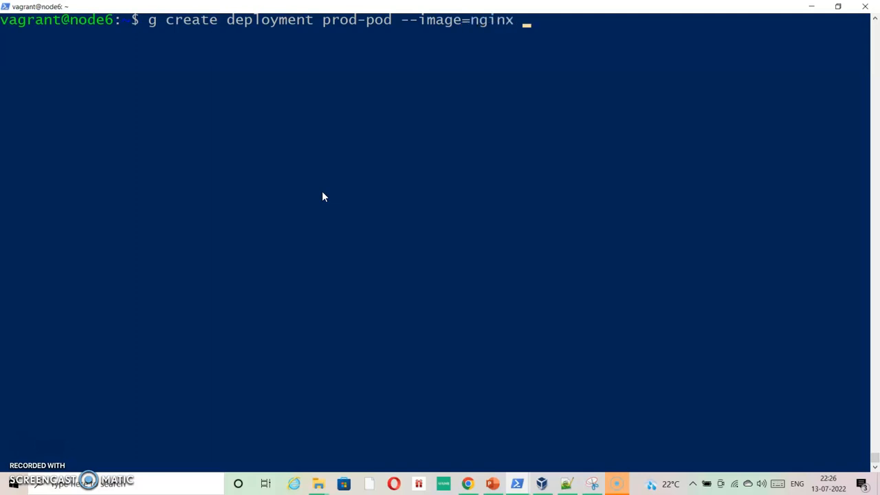
type("--")
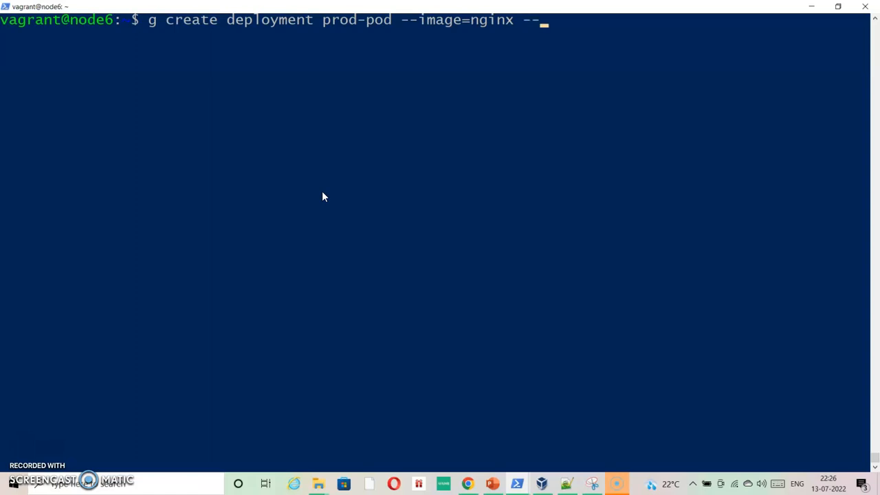
type("dry-")
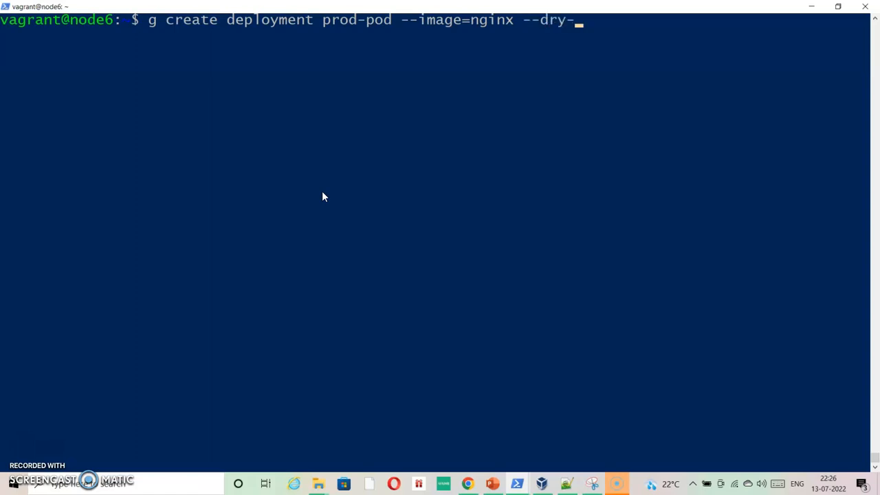
type("run=cl")
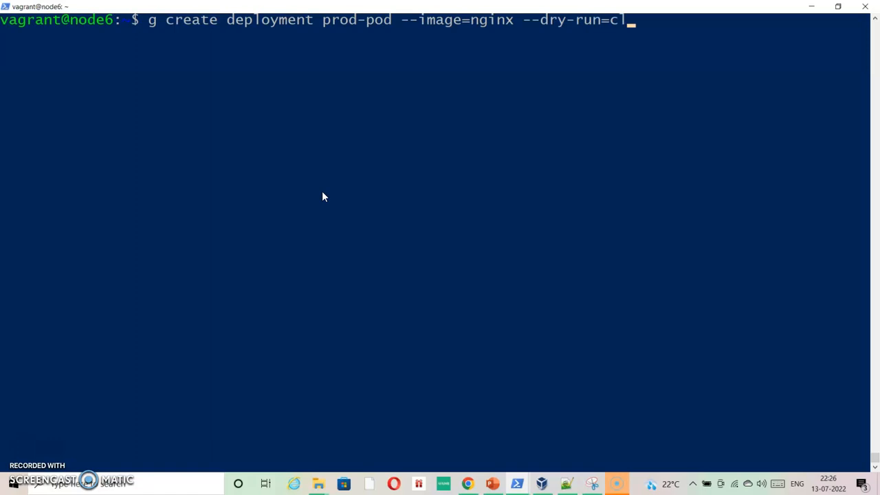
type("i")
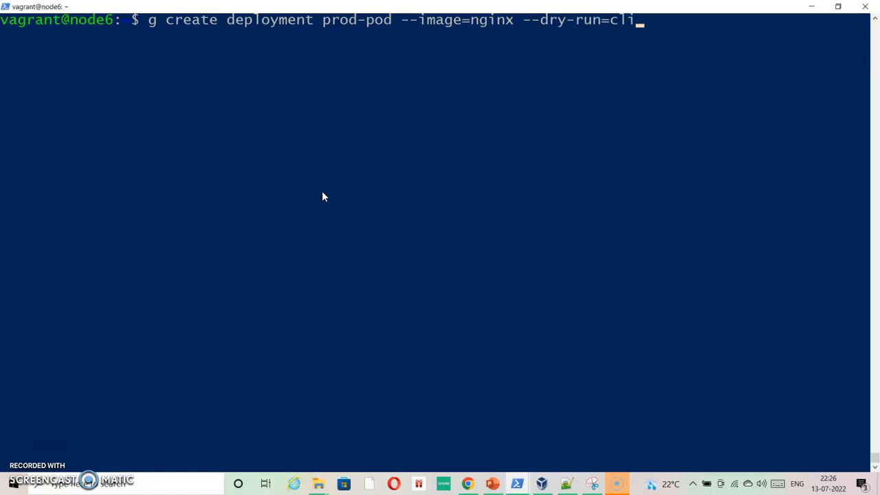
type("ent")
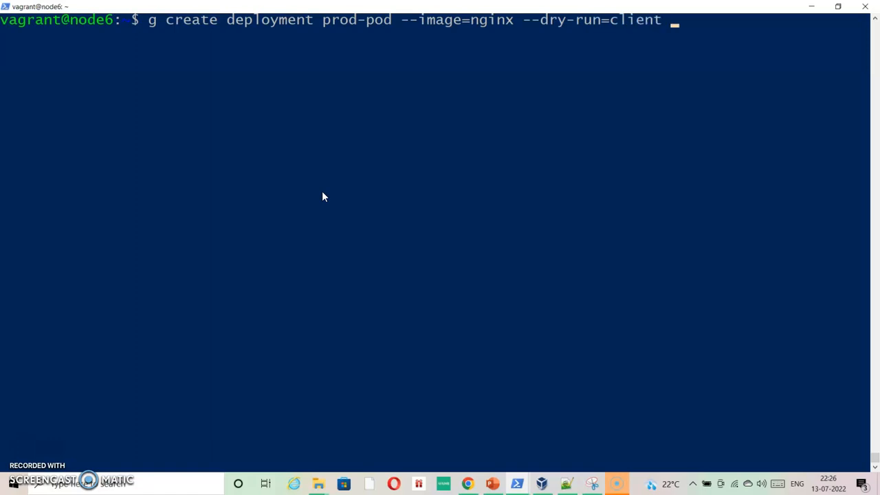
type("-o yaml |")
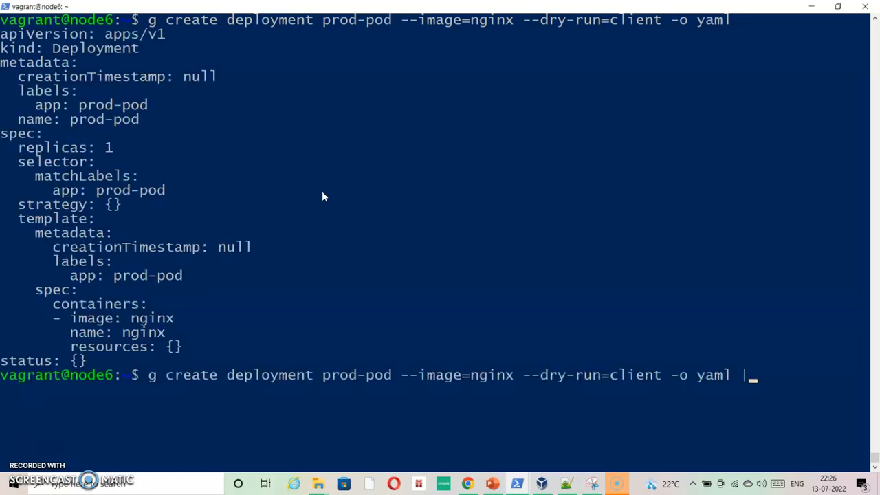
type("tee")
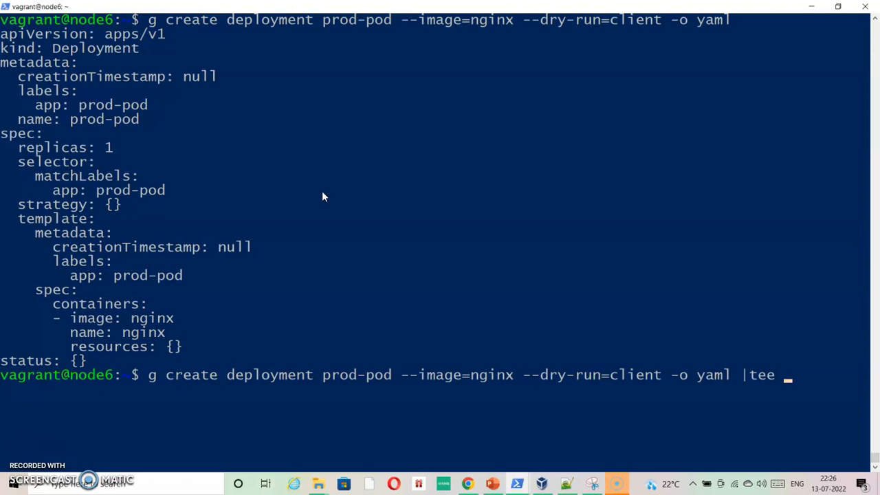
type("prod-pod.yaml")
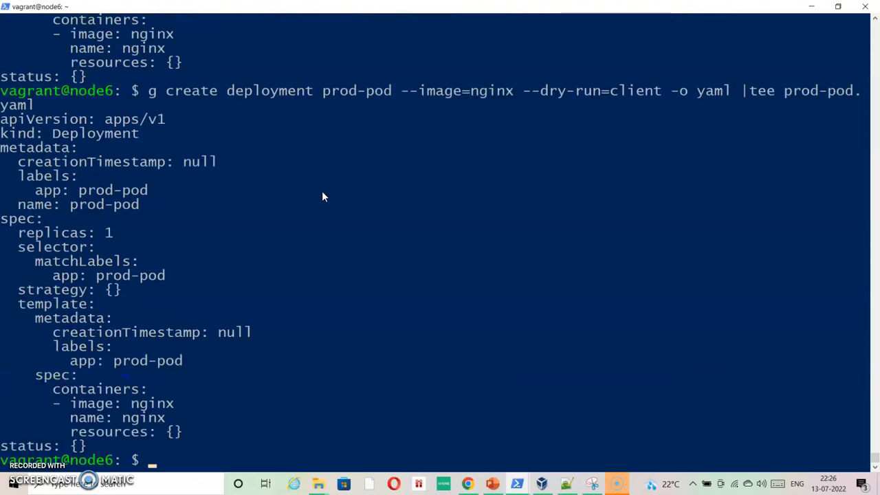
Edit prod-pod.yaml in vi to kind DaemonSet, removing replicas, strategy, timestamps, resources and status.
type("vi p")
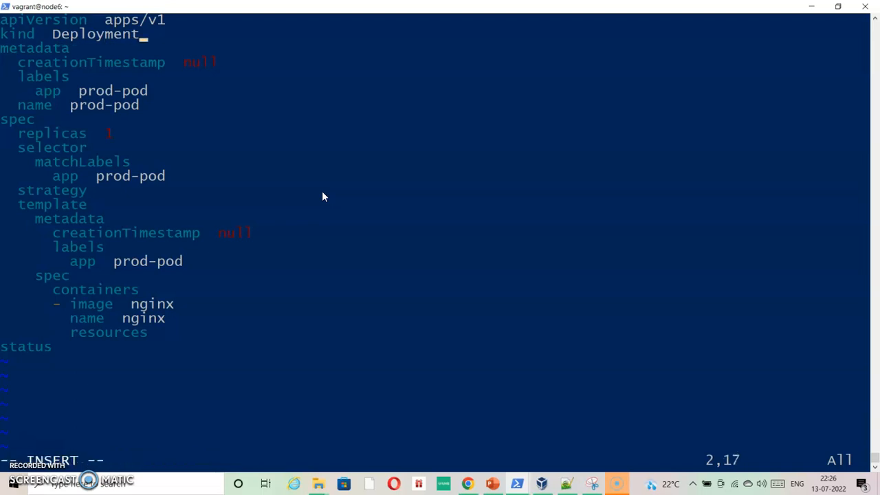
key("BackSpace")
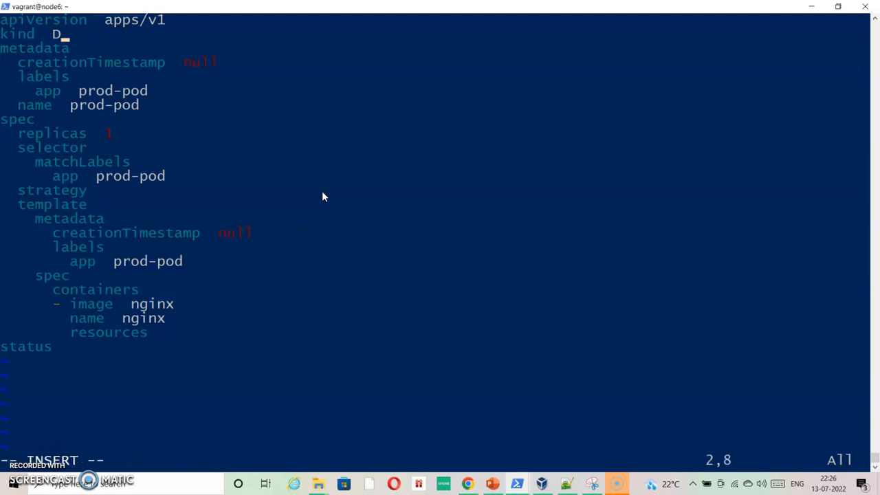
type("ae")
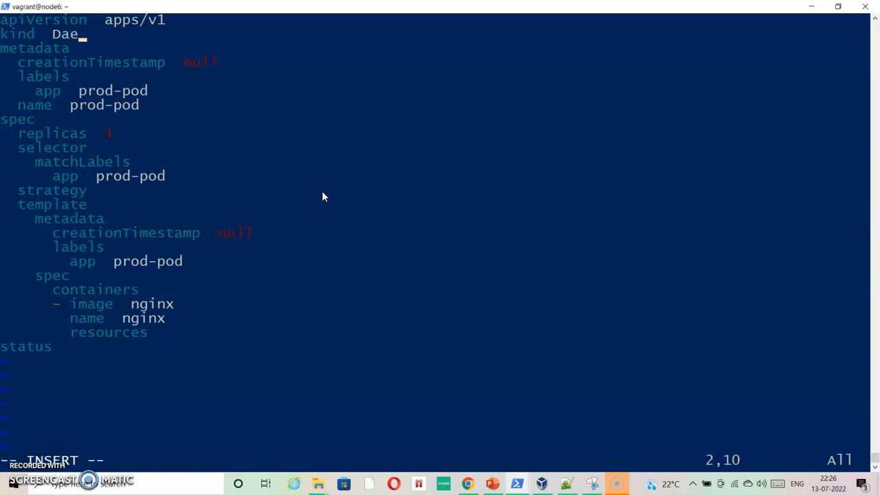
type("monSet")
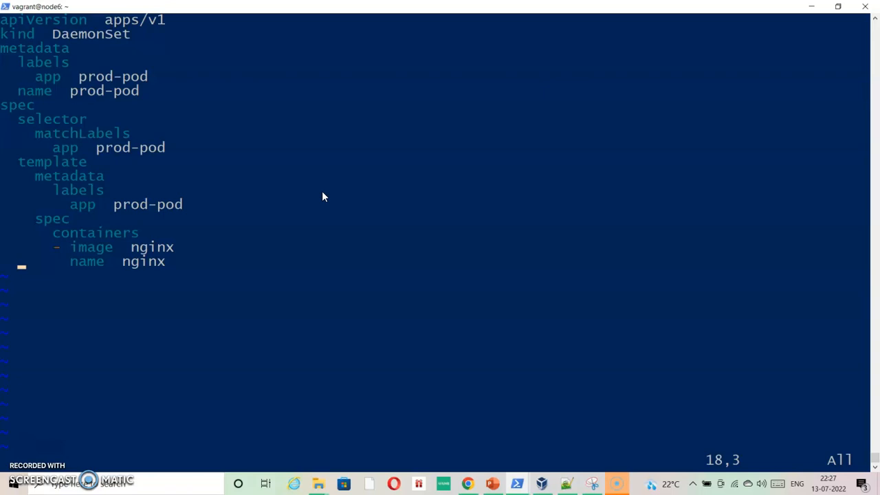
type(":wq")
type("g")
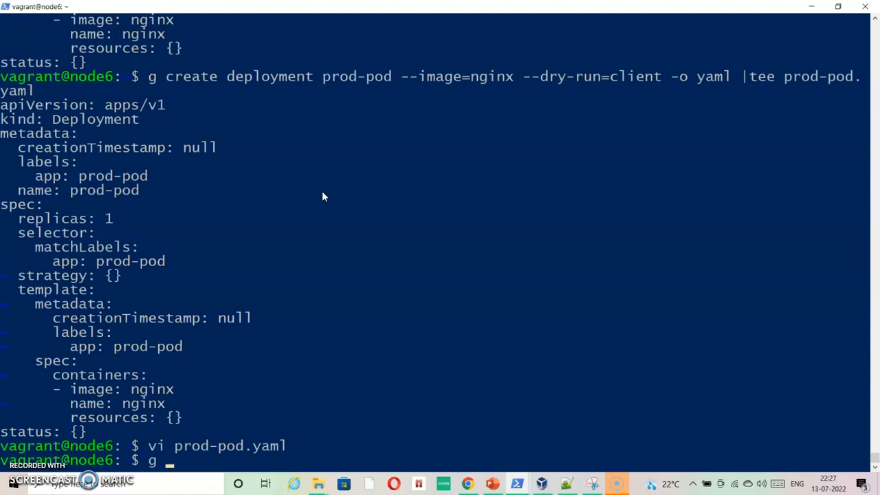
Create the DaemonSet from prod-pod.yaml and list pods wide, showing pods on node9 and node7.
type("create")
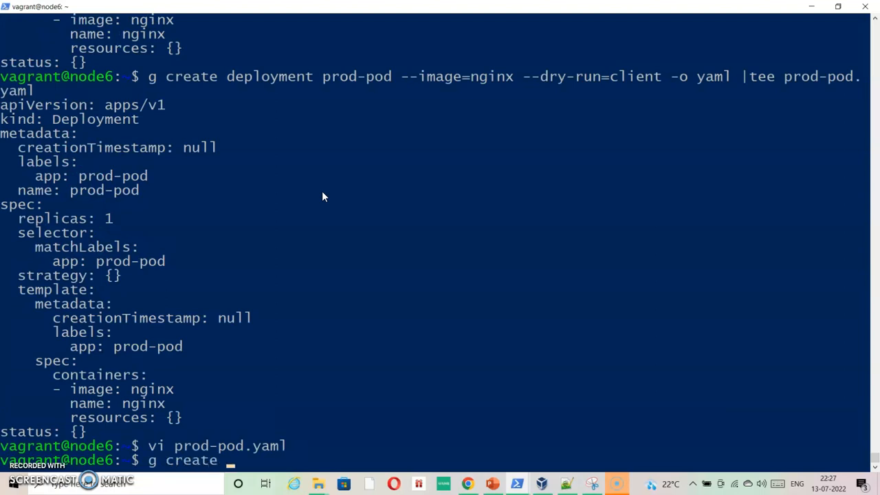
type("-f")
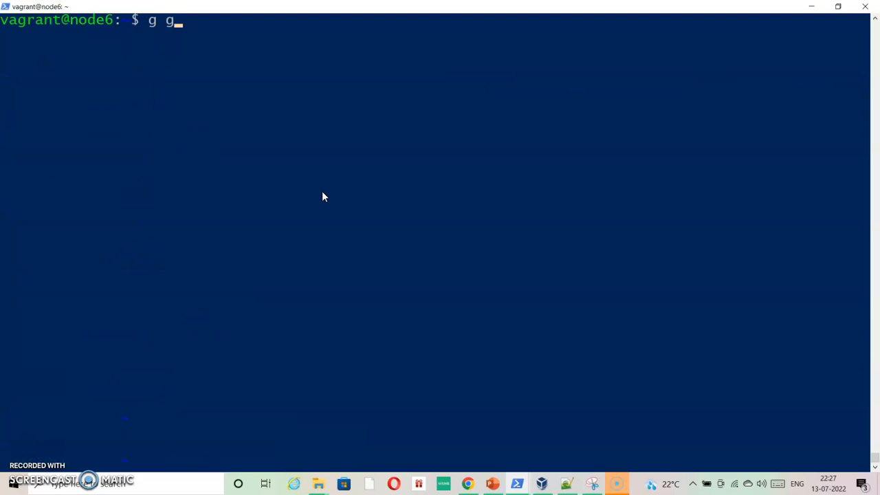
type("et pods -o wide")
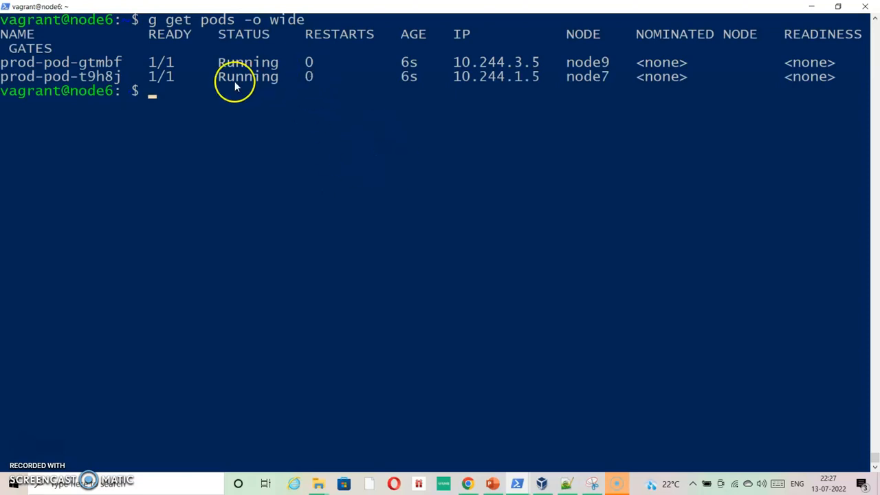
mouse_move(573, 66)
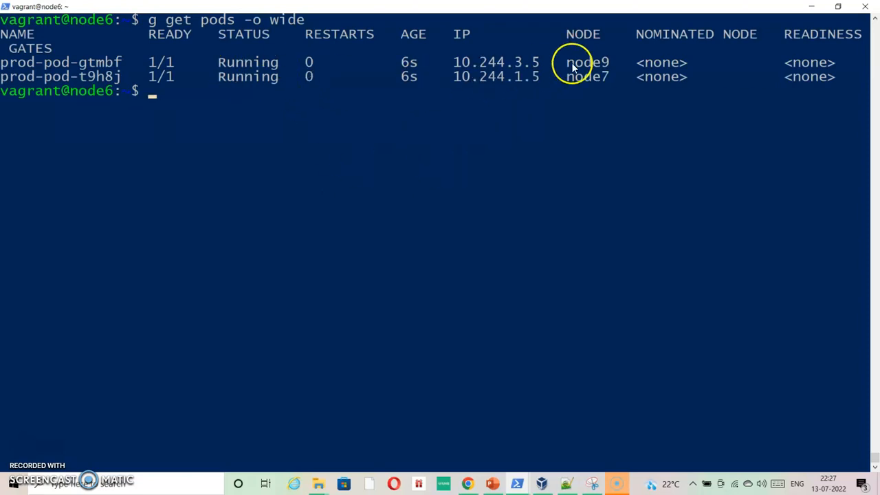